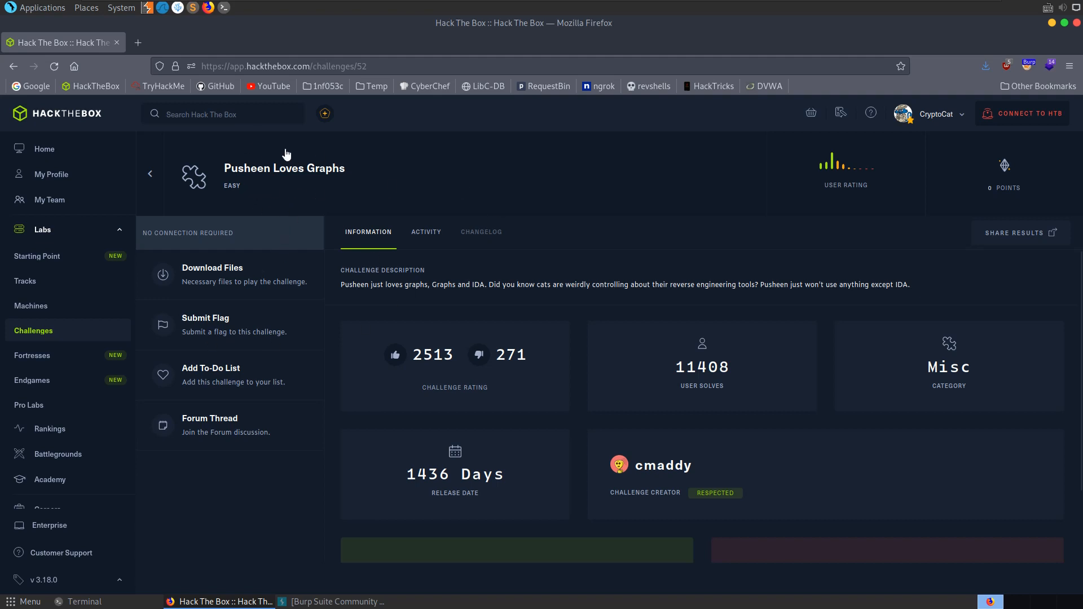
{"action": "mouse_move", "coordinate": [386, 307]}
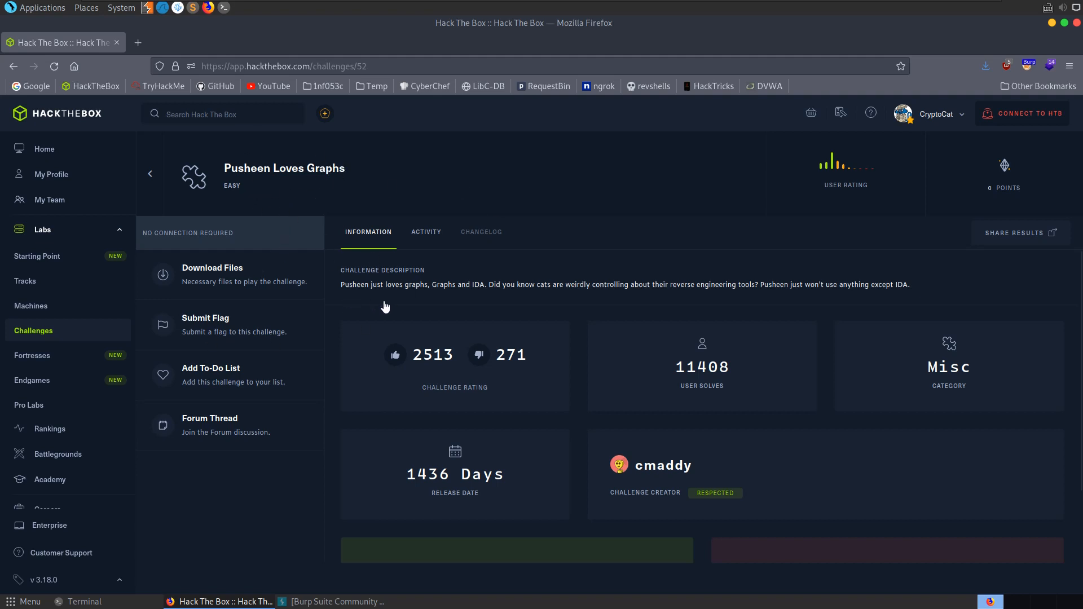
{"action": "mouse_move", "coordinate": [964, 368]}
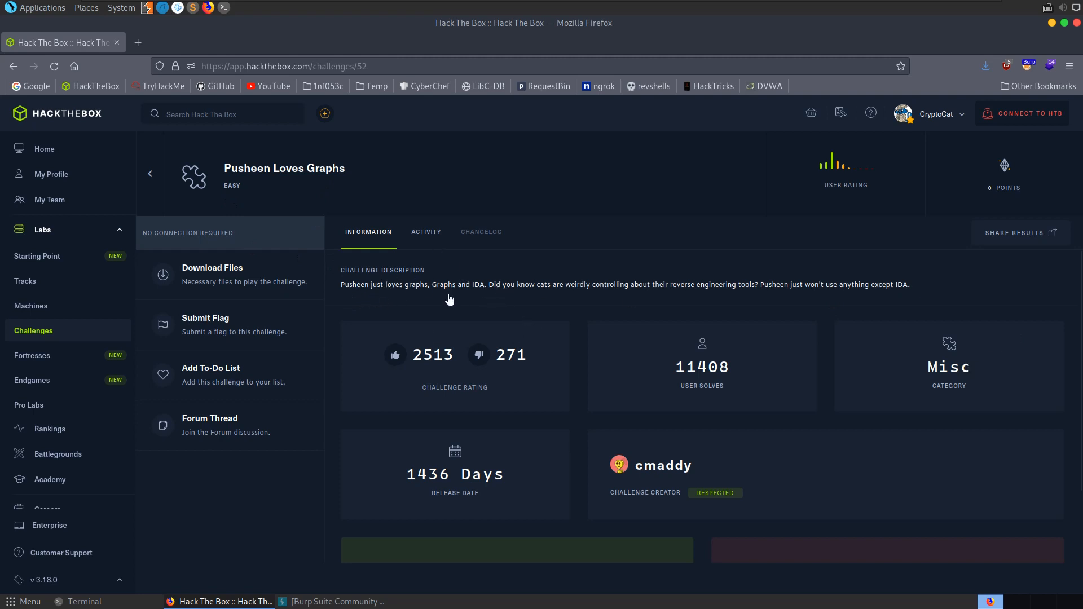
{"action": "mouse_move", "coordinate": [546, 271]}
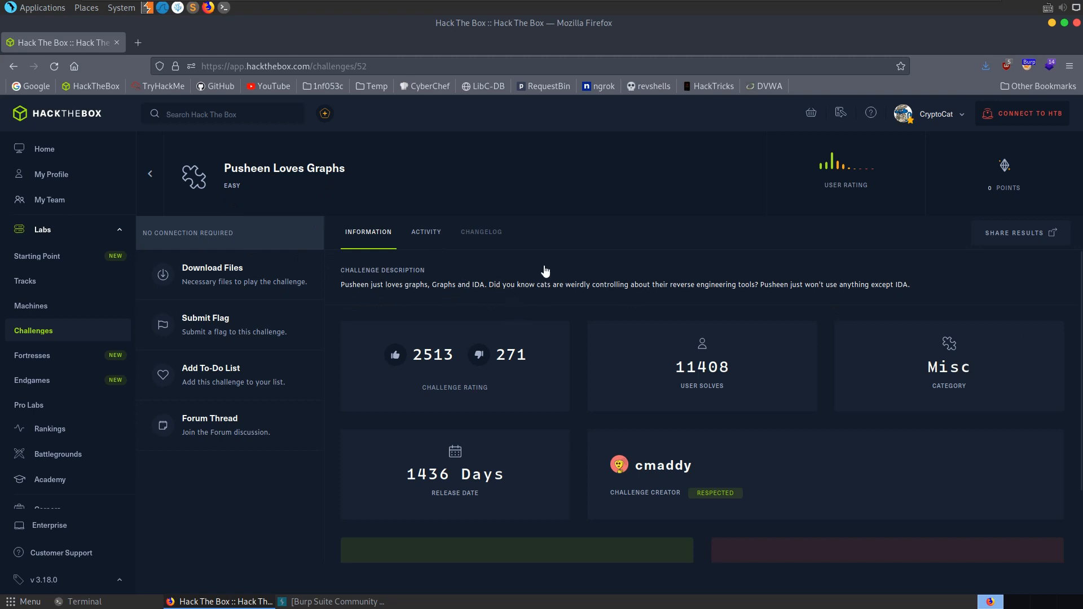
{"action": "mouse_move", "coordinate": [708, 282]}
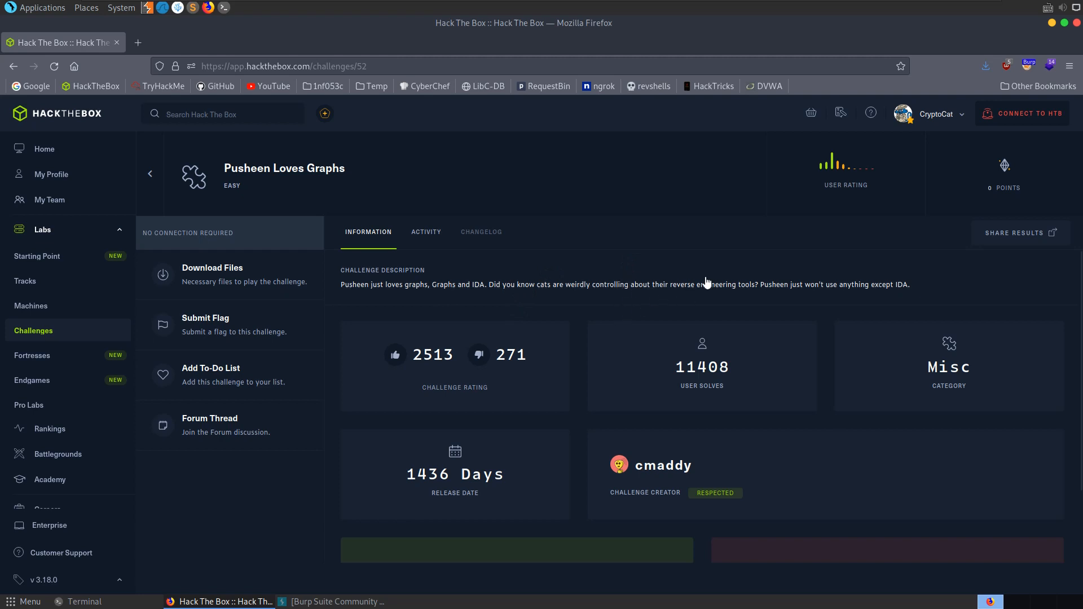
{"action": "mouse_move", "coordinate": [825, 304]}
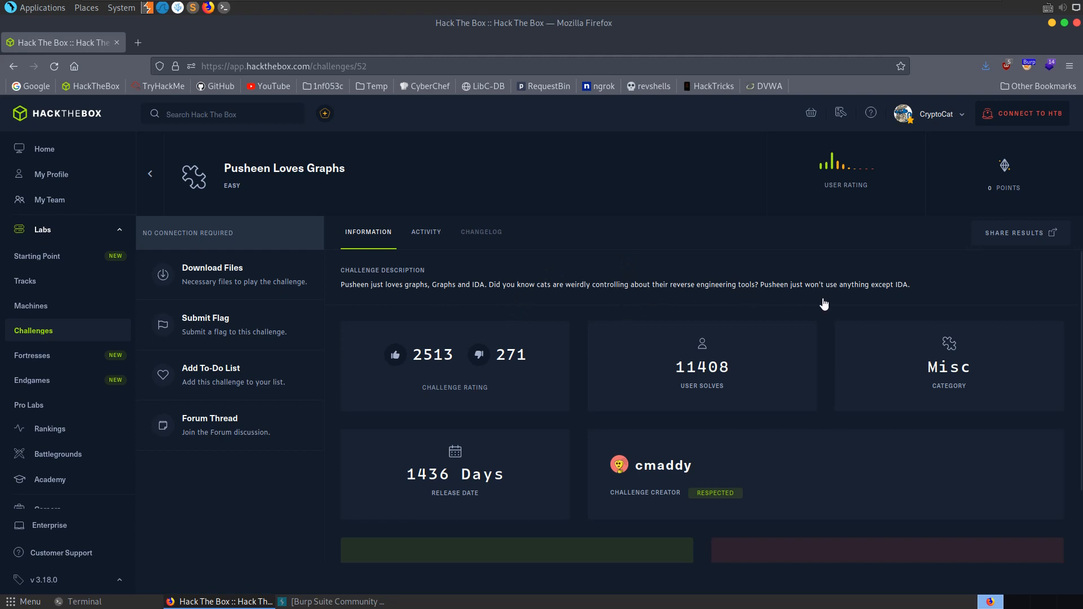
{"action": "mouse_move", "coordinate": [912, 290]}
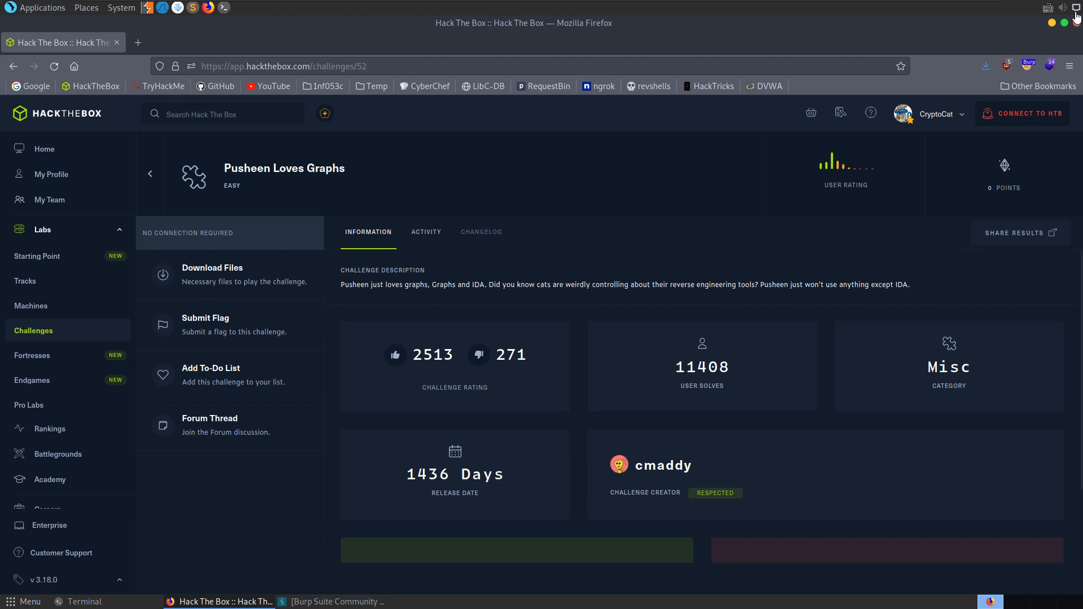
Run 'file Pusheen', 'chmod +x Pusheen' and './Pusheen' to identify, enable and execute the binary
{"action": "left_click", "coordinate": [85, 601]}
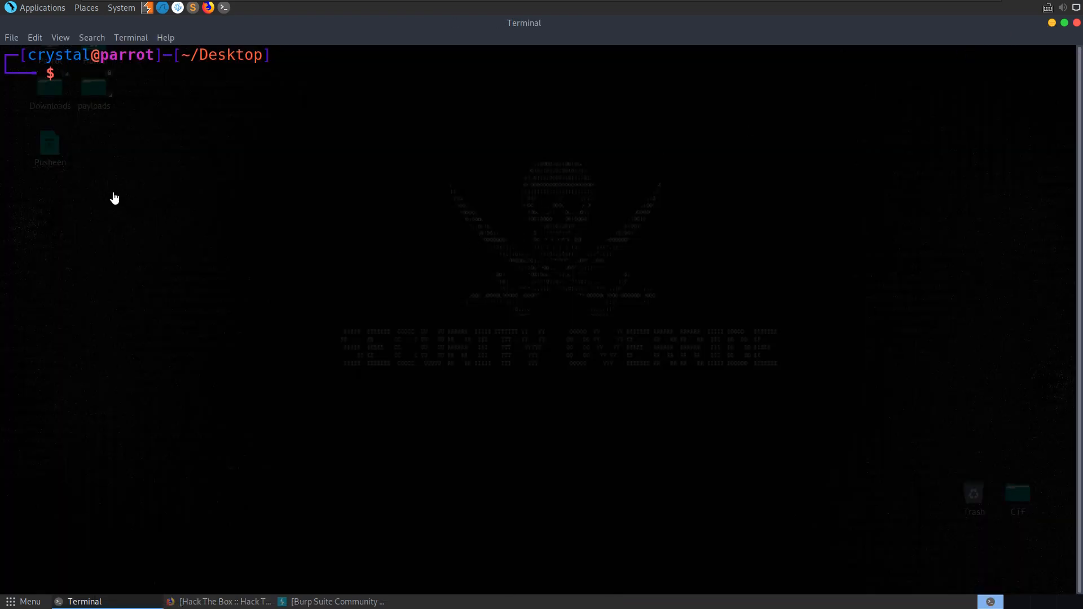
{"action": "type", "text": "file Pusheen"}
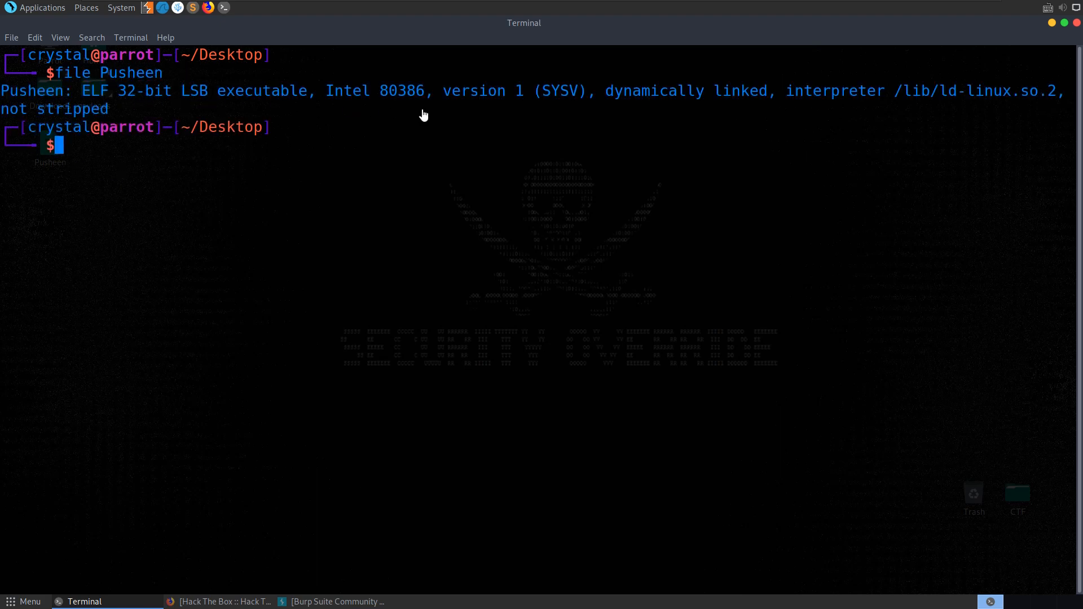
{"action": "type", "text": "chmod +"}
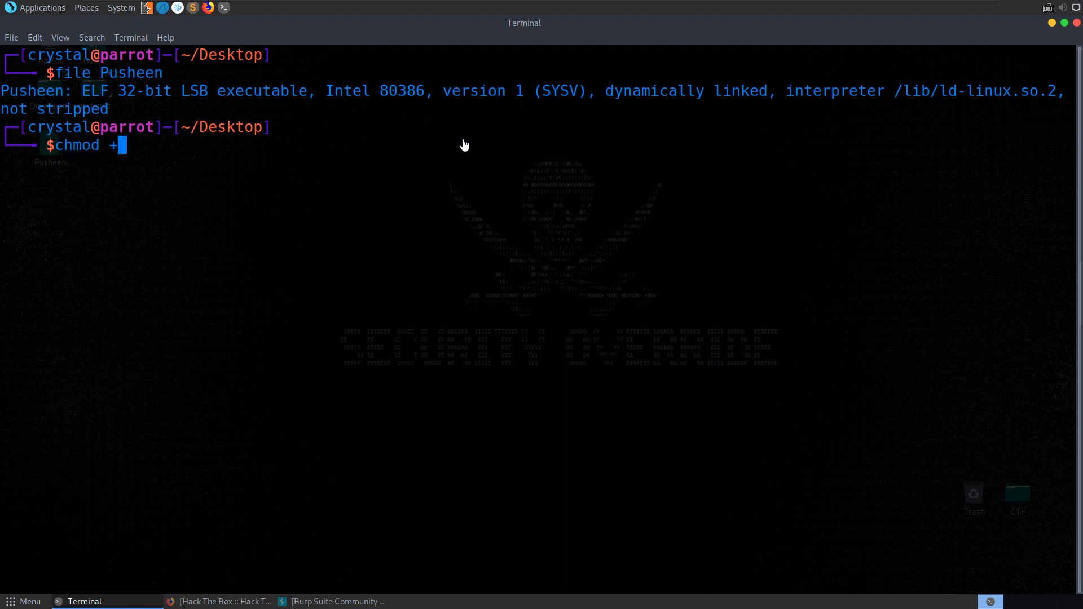
{"action": "type", "text": "x Pusheen"}
{"action": "type", "text": "./"}
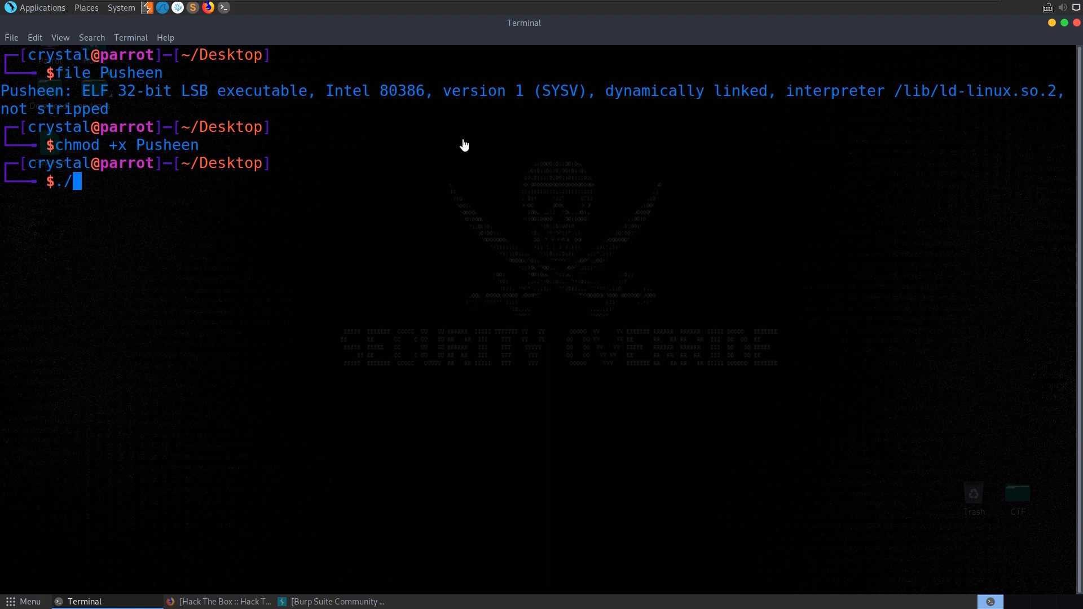
{"action": "type", "text": "Pusheen"}
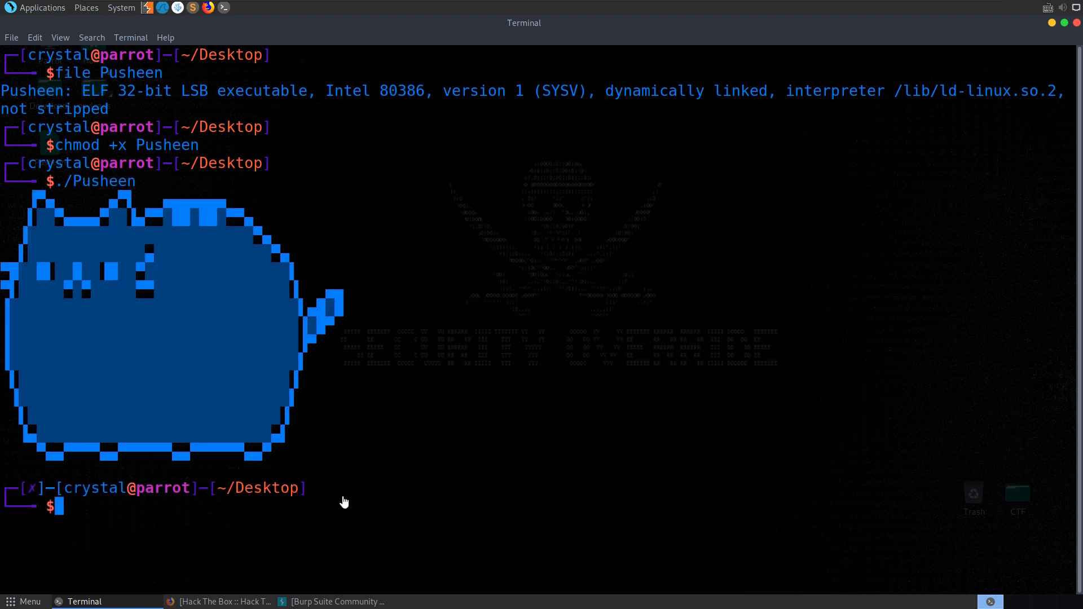
{"action": "mouse_move", "coordinate": [217, 219]}
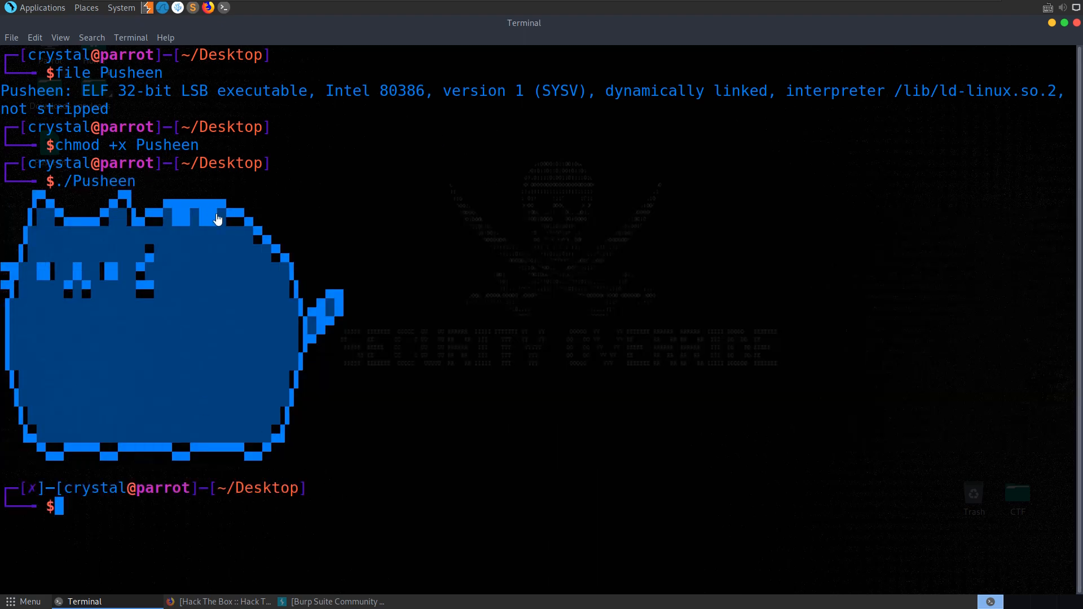
Navigate from the desktop Tools shortcut into the Disassemblers category to launch IDA on Pusheen
{"action": "double_click", "coordinate": [104, 180]}
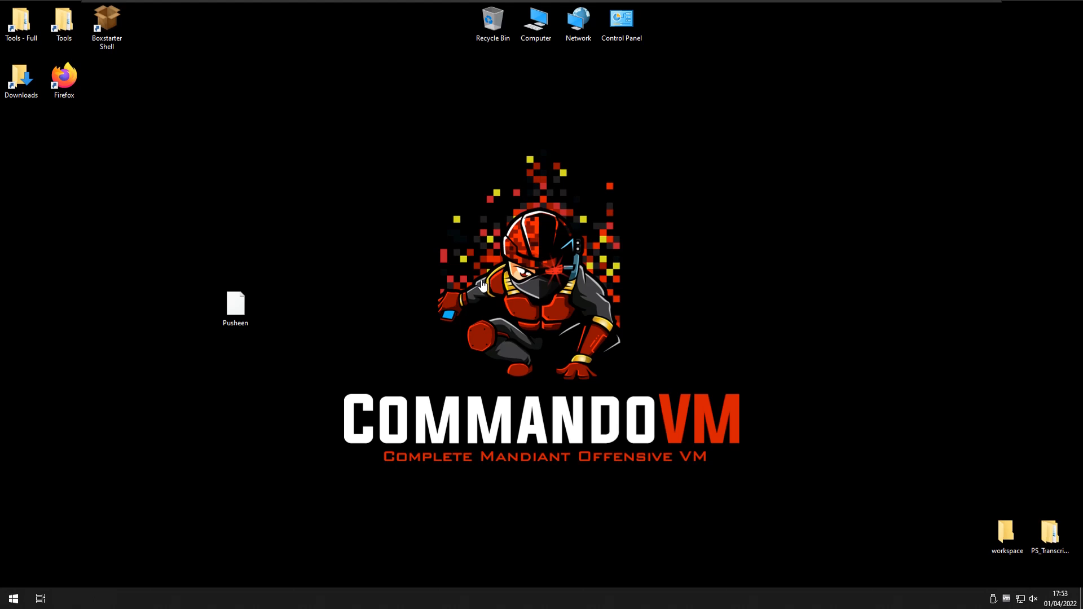
{"action": "mouse_move", "coordinate": [90, 50]}
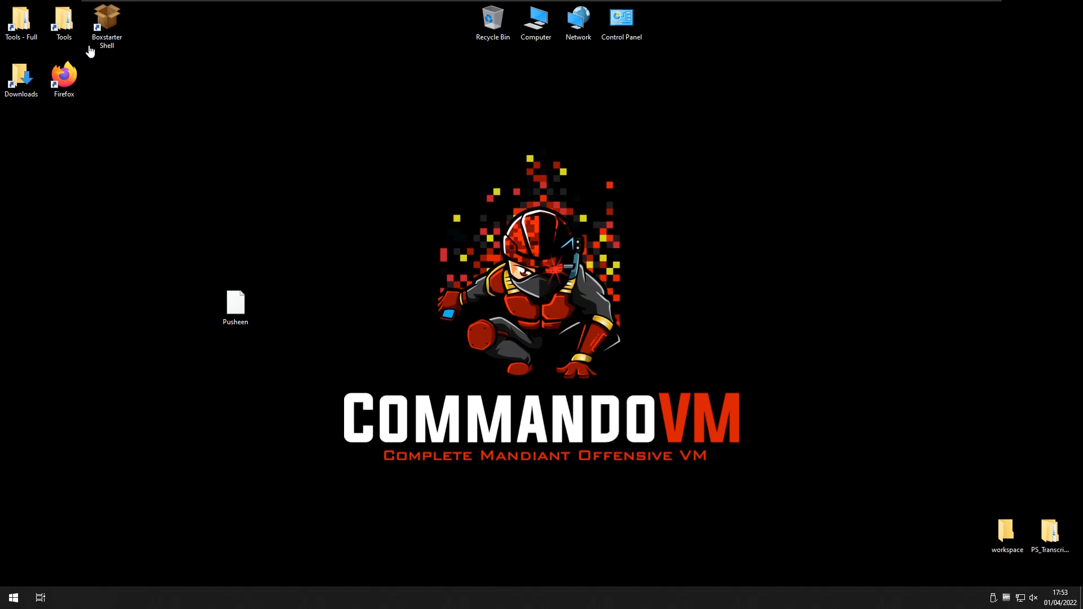
{"action": "double_click", "coordinate": [64, 18]}
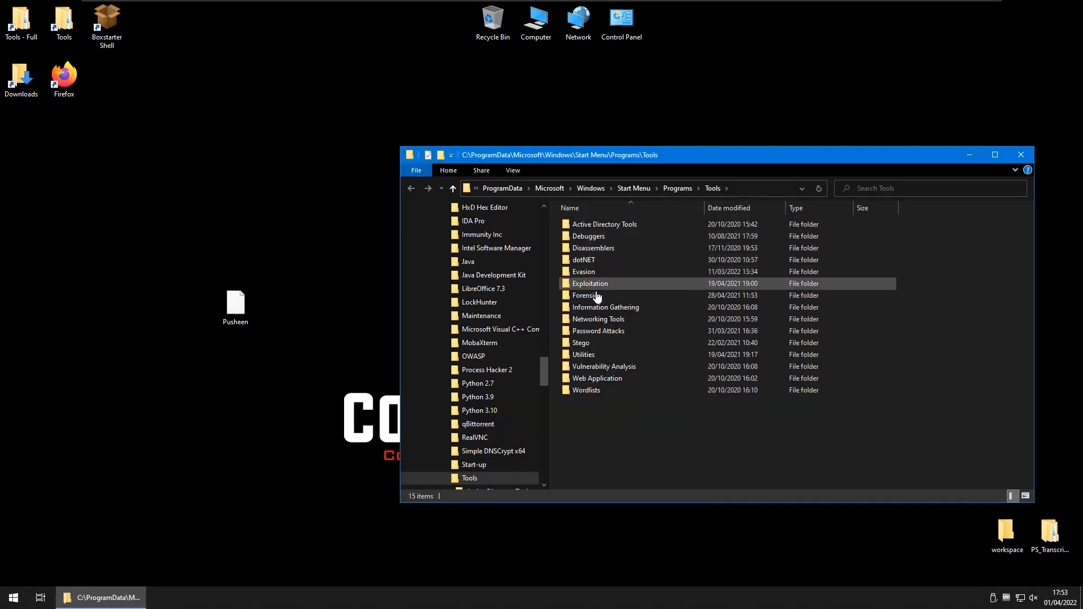
{"action": "double_click", "coordinate": [593, 247]}
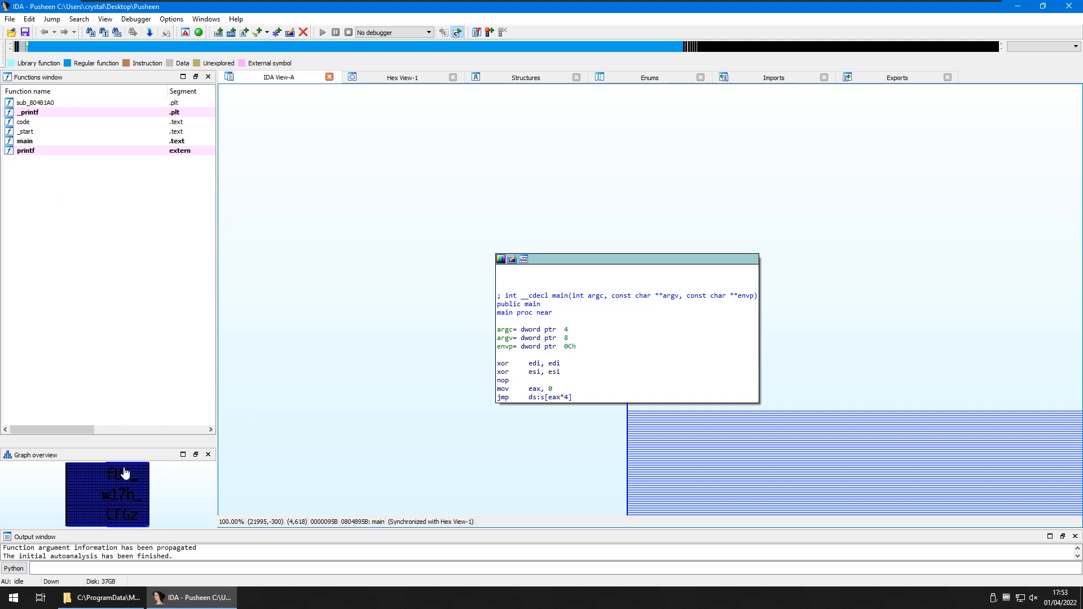
{"action": "mouse_move", "coordinate": [183, 458]}
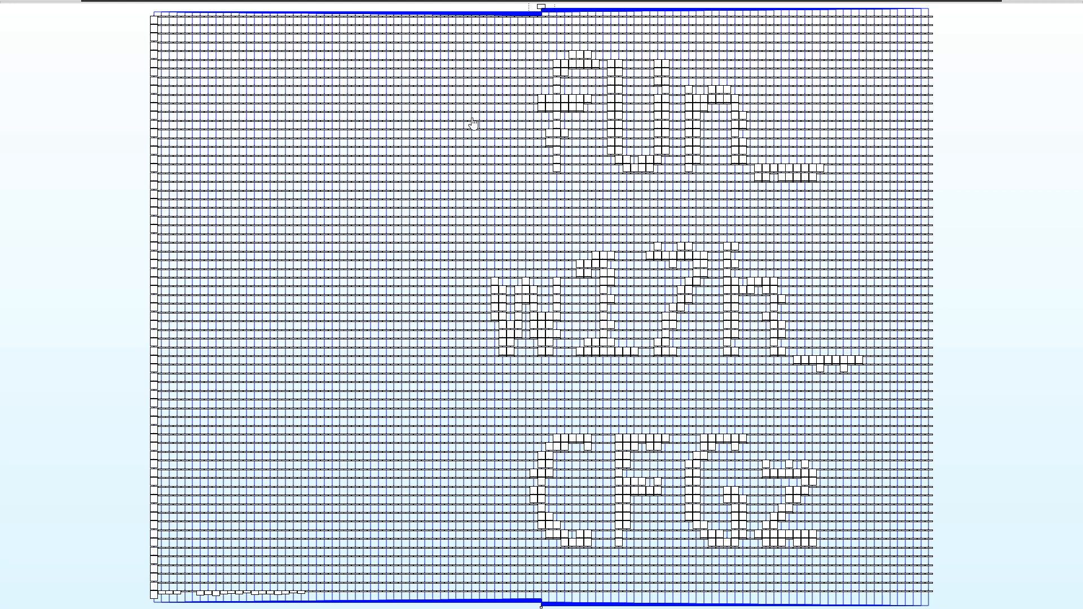
{"action": "mouse_move", "coordinate": [621, 190]}
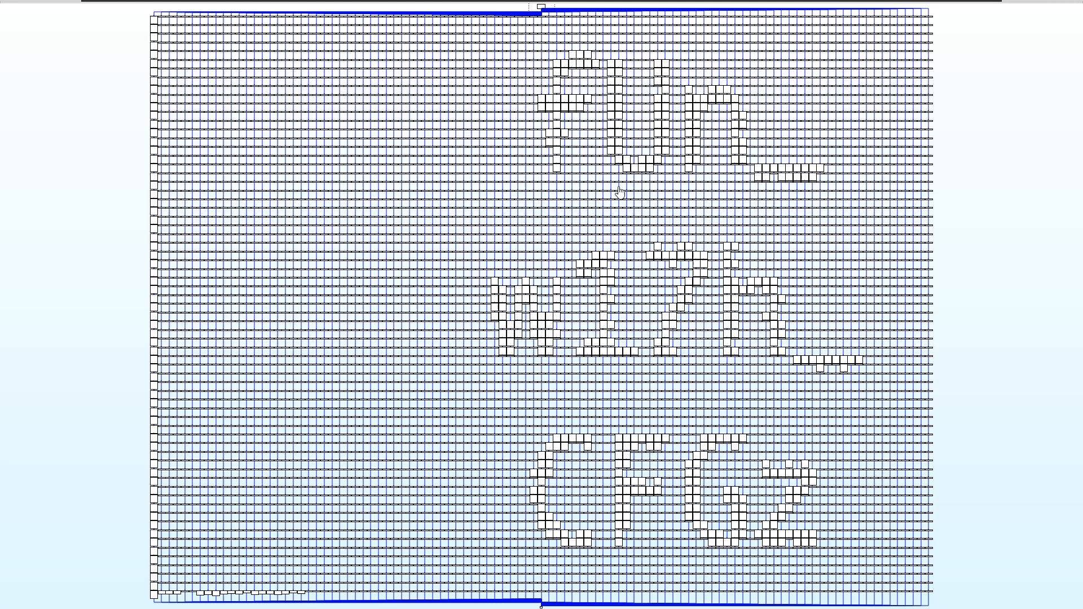
{"action": "mouse_move", "coordinate": [661, 232]}
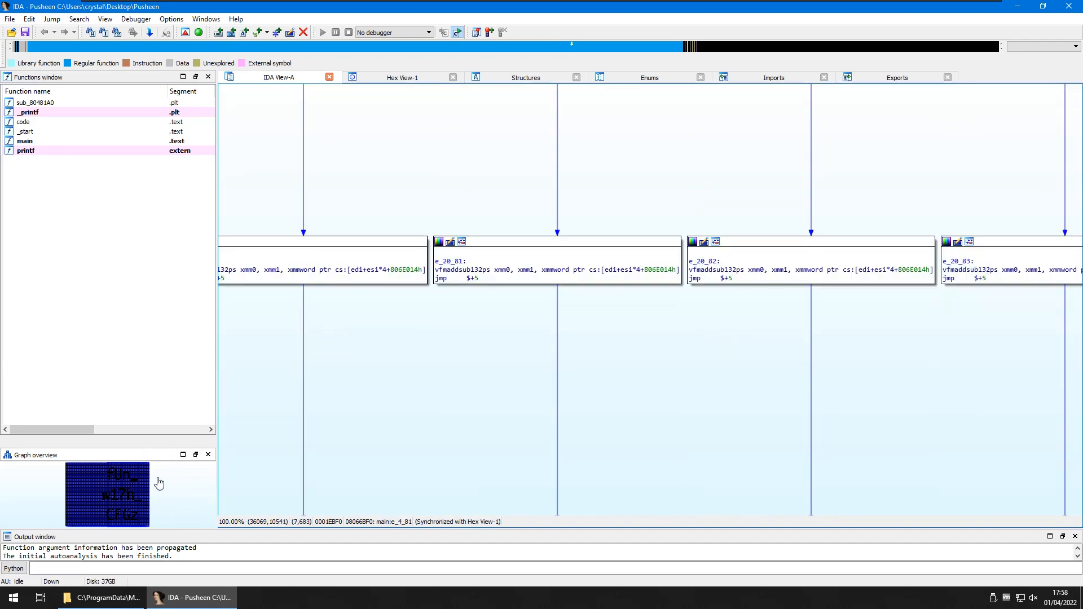
{"action": "mouse_move", "coordinate": [700, 395]}
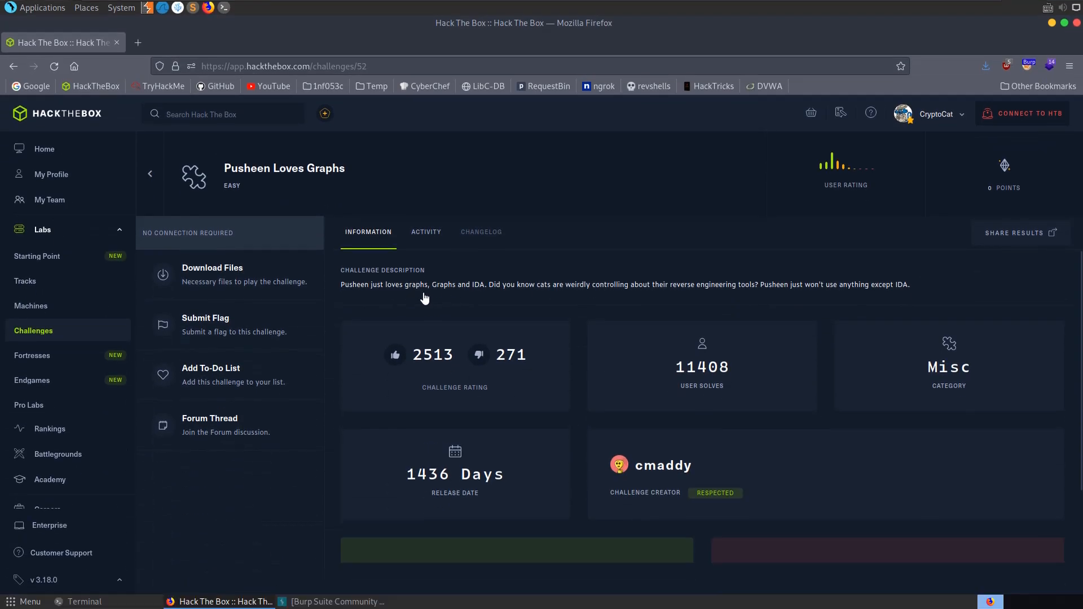
{"action": "mouse_move", "coordinate": [555, 265]}
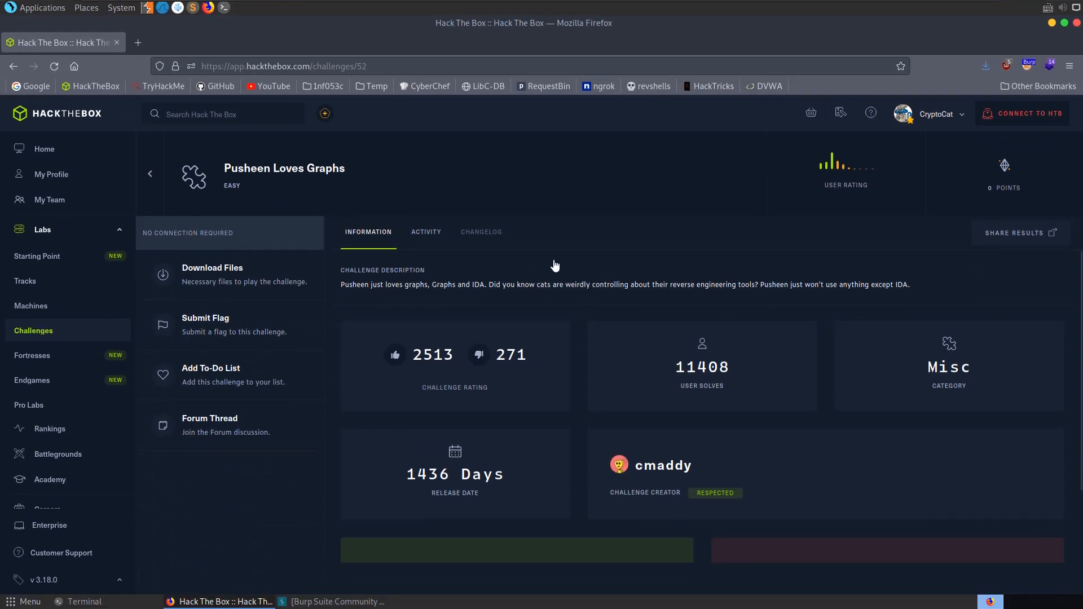
{"action": "mouse_move", "coordinate": [490, 289]}
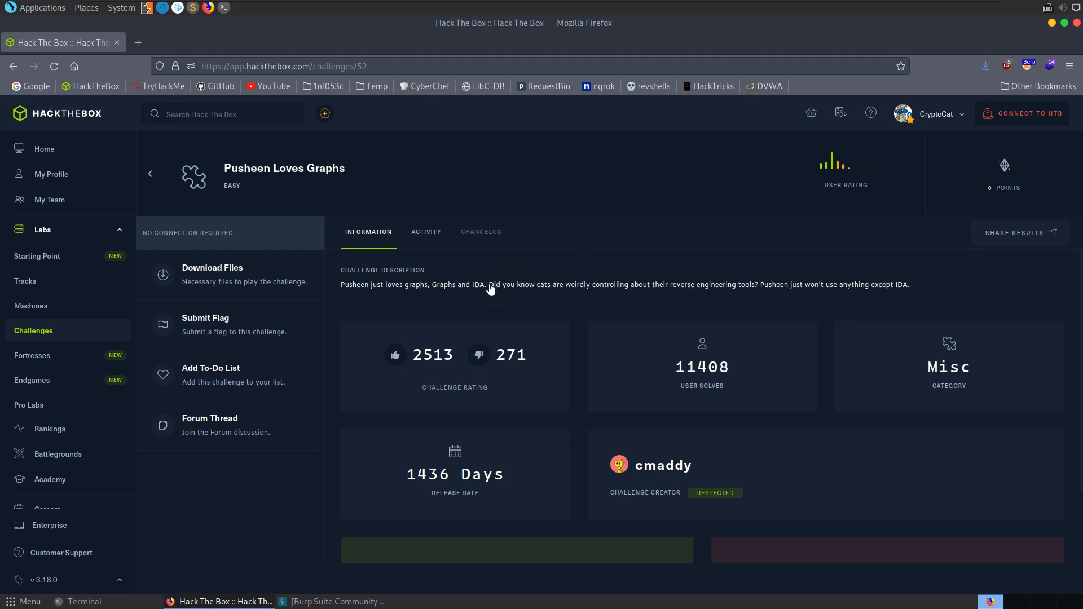
{"action": "mouse_move", "coordinate": [748, 487]}
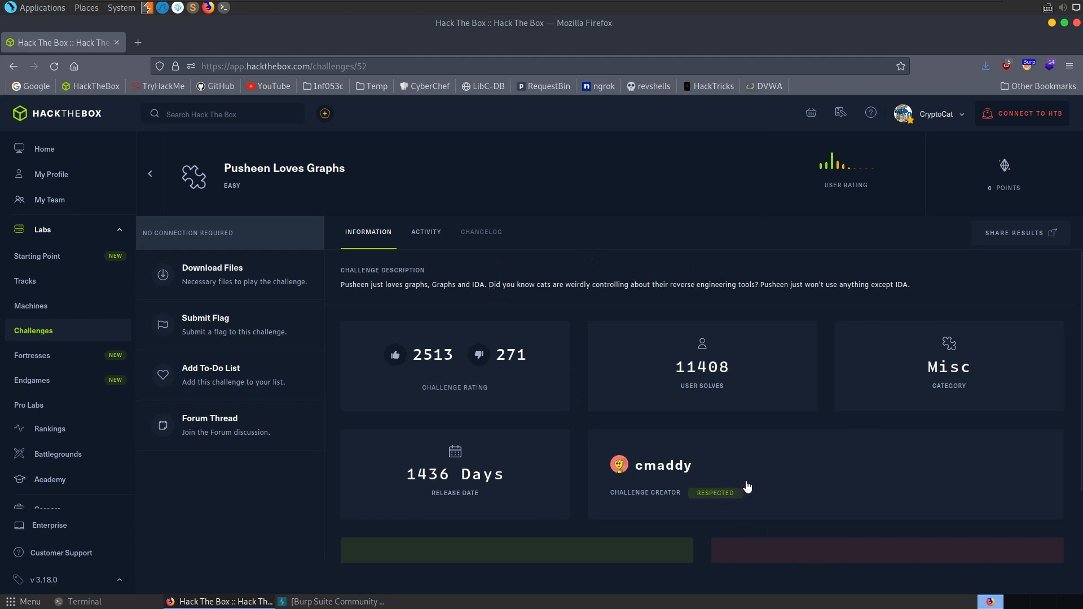